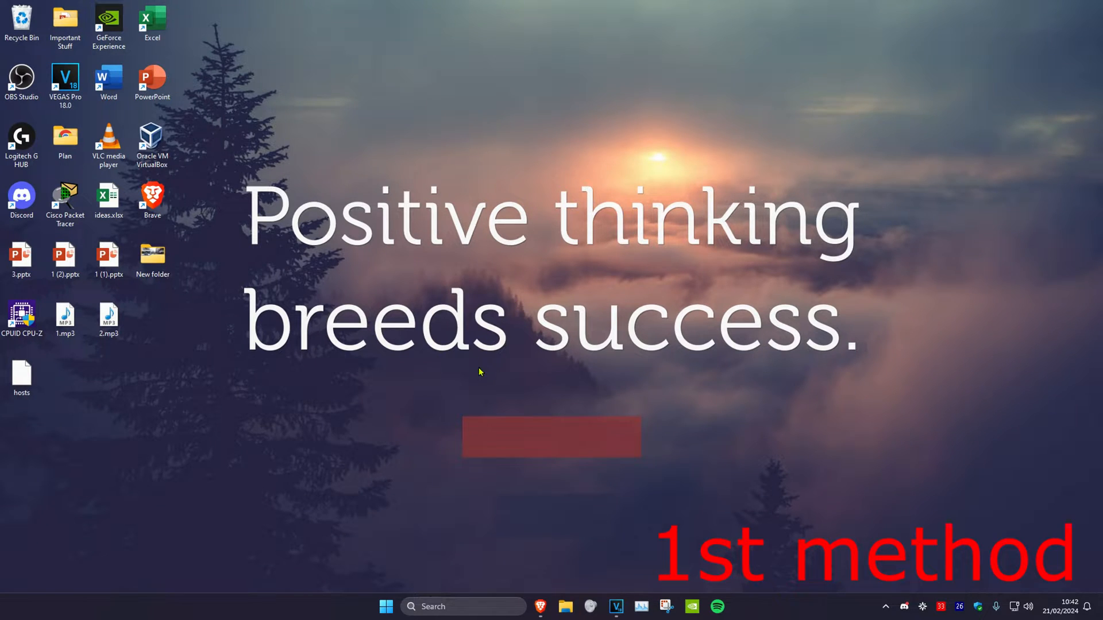
Set the Balanced plan's USB selective suspend setting to Disabled in advanced power settings.
type("edit power plan")
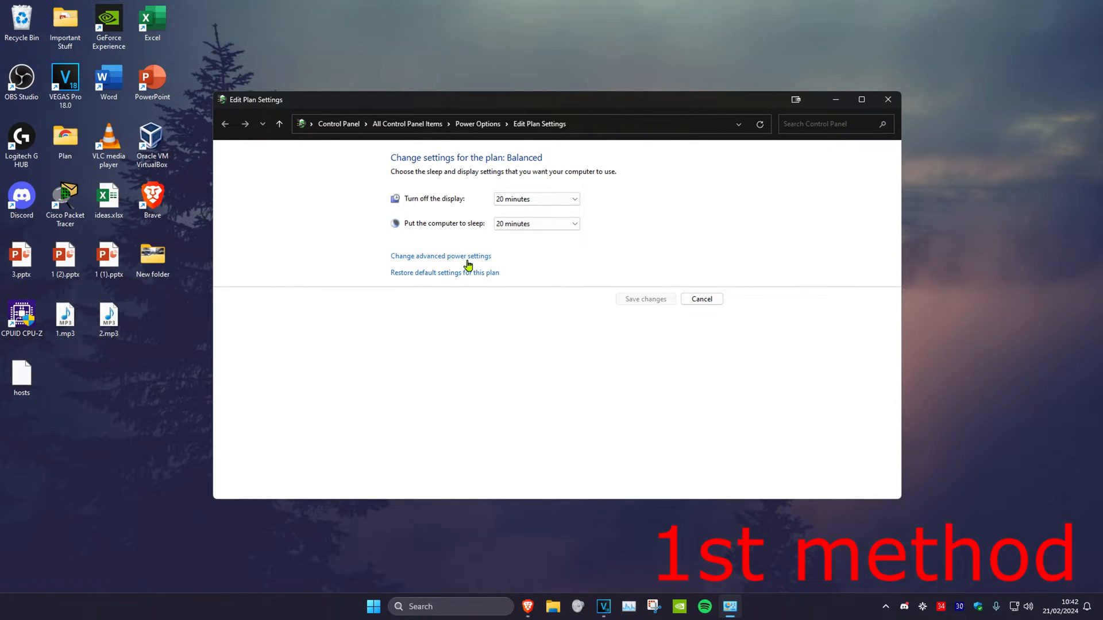
left_click(439, 255)
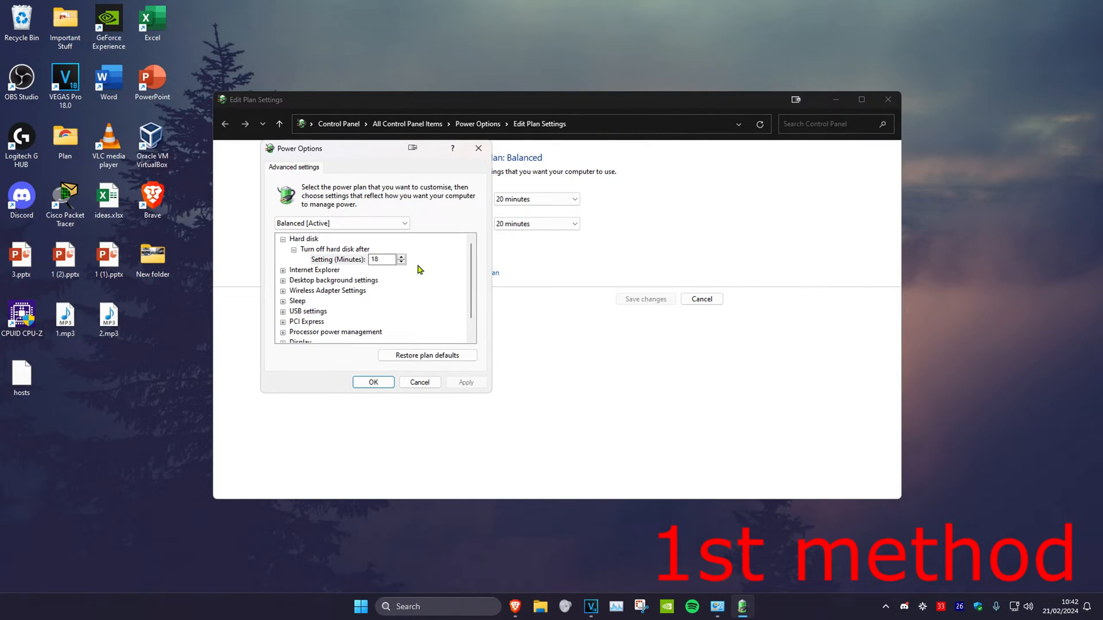
left_click(283, 311)
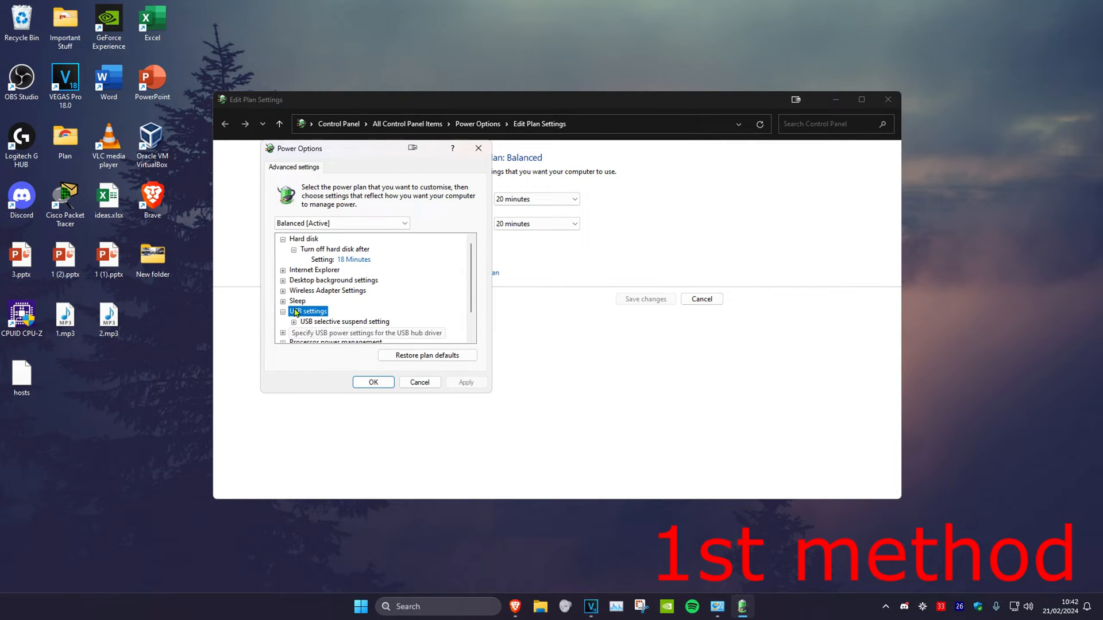
mouse_move(334, 325)
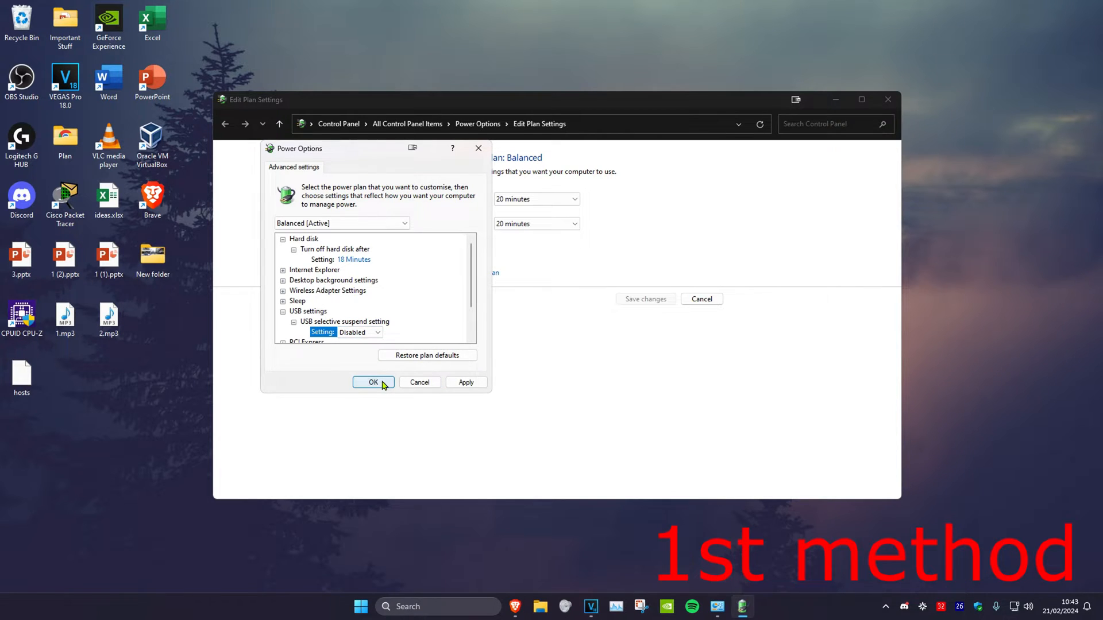
left_click(373, 382)
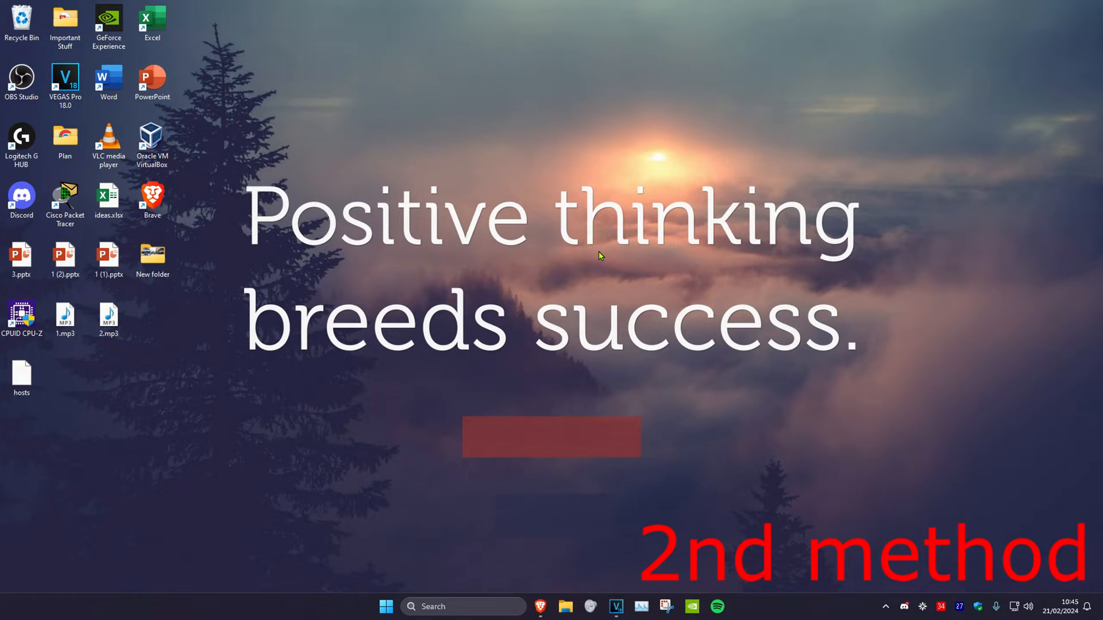
Unlock the power-button shut-down settings and untick Turn on fast start-up.
type("edit power plan")
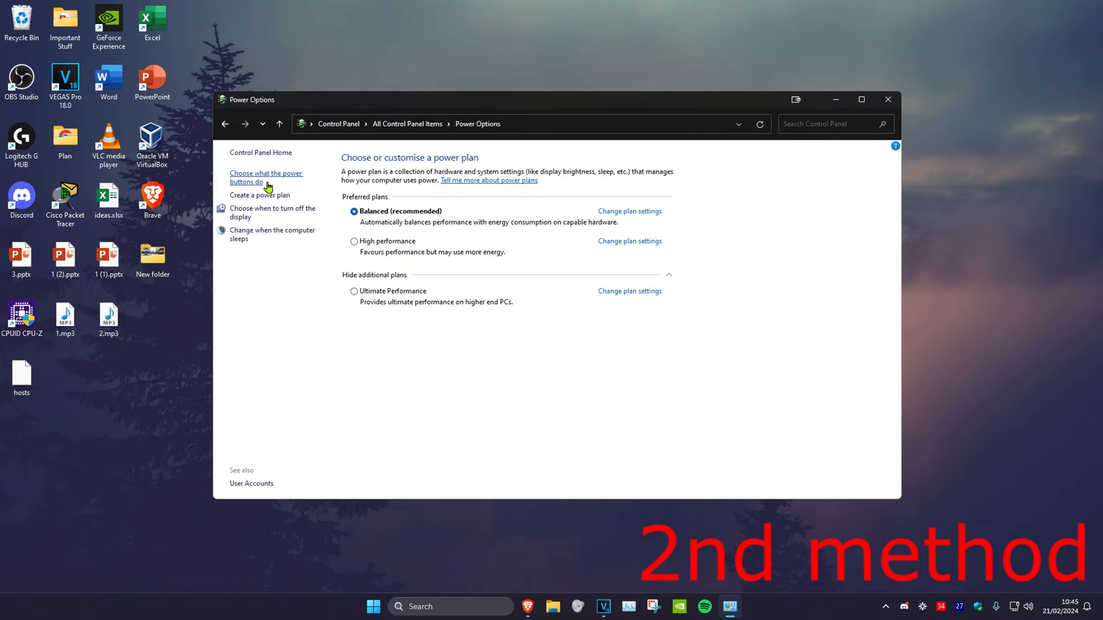
left_click(266, 177)
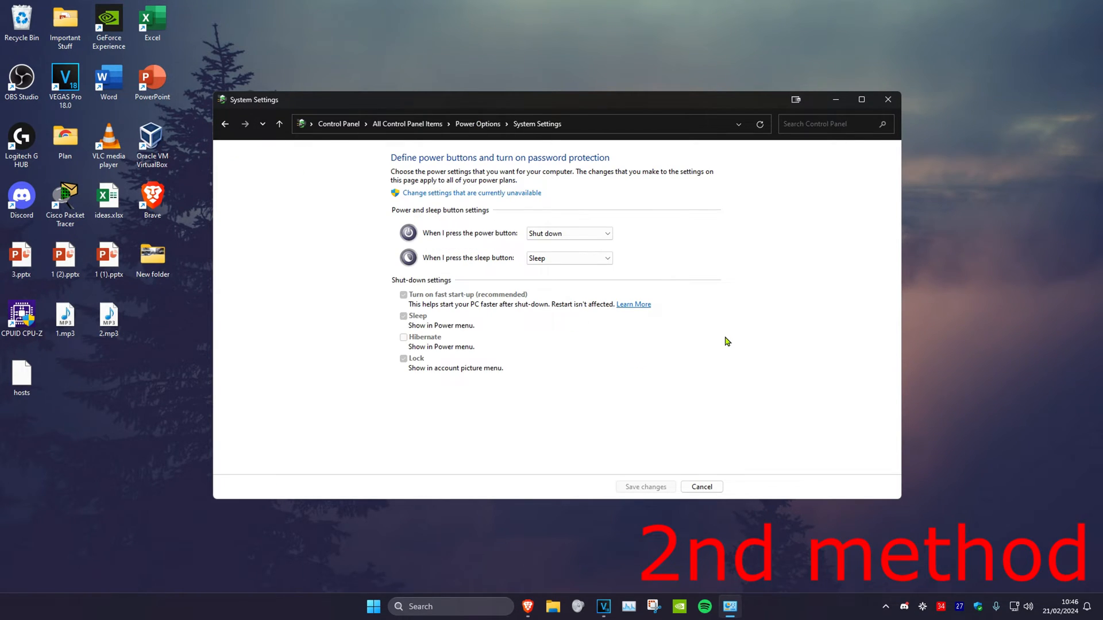
mouse_move(444, 198)
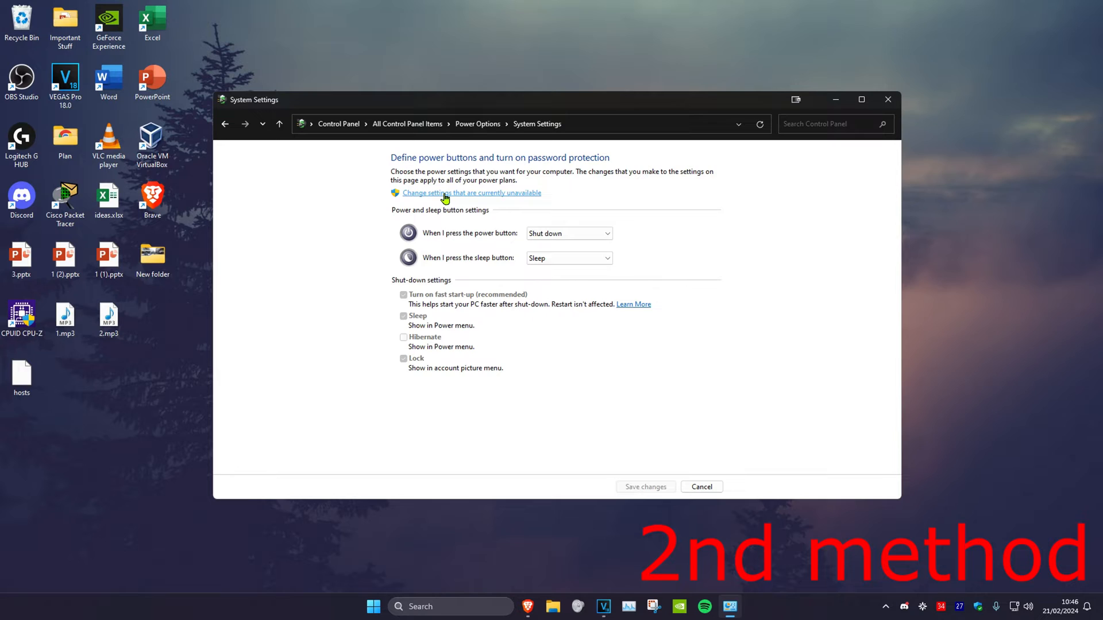
left_click(471, 193)
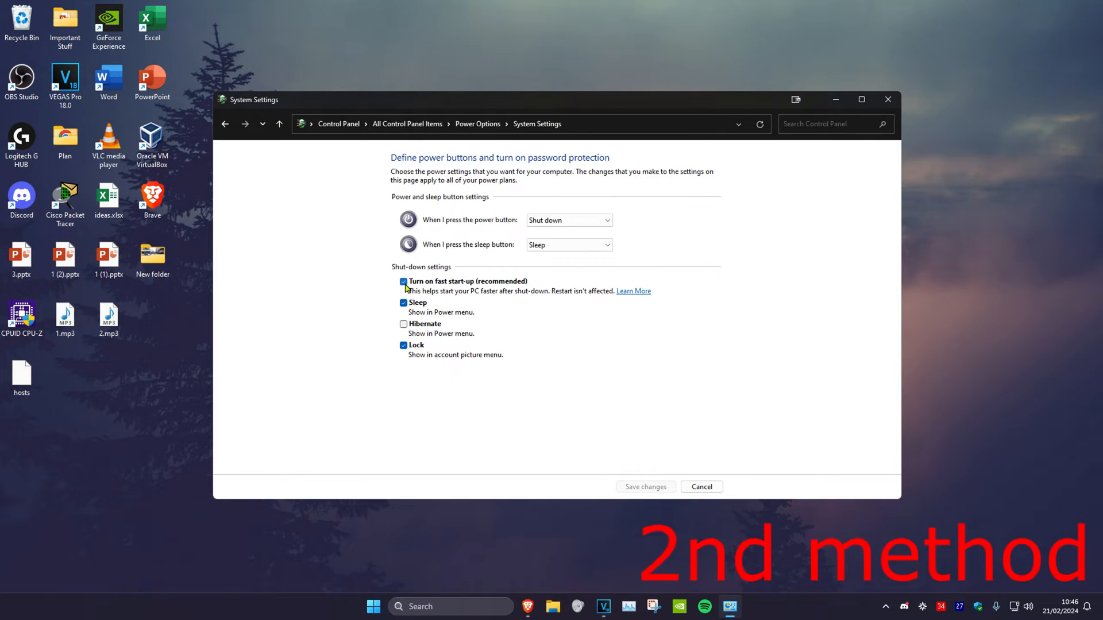
left_click(404, 282)
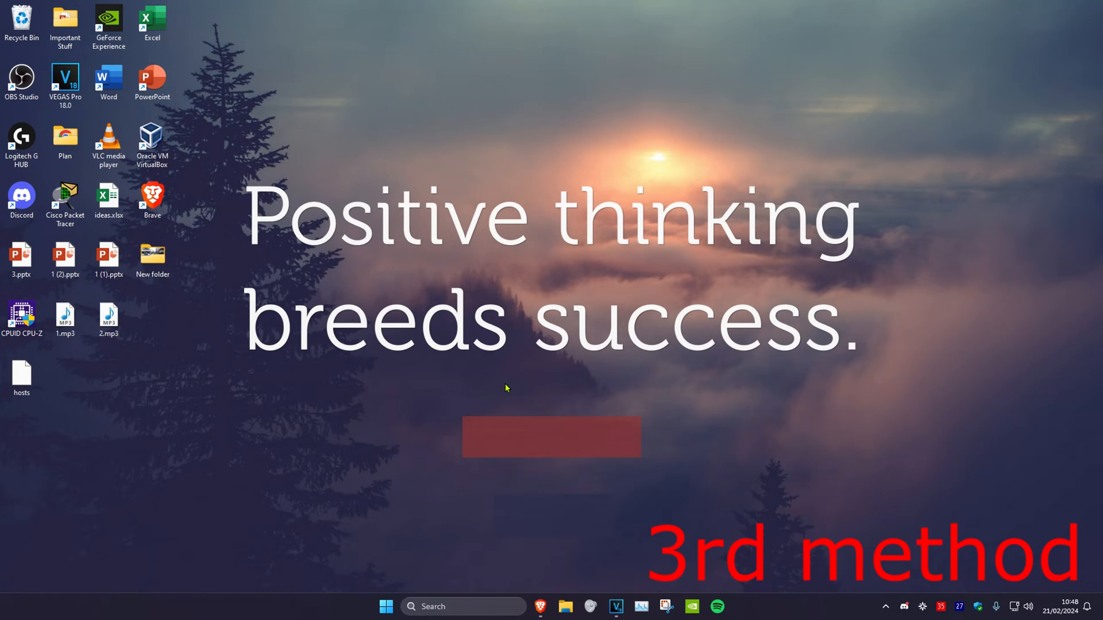
Uninstall the first USB Root Hub (USB 3.0) in Device Manager, then select the next hub.
type("device Manager")
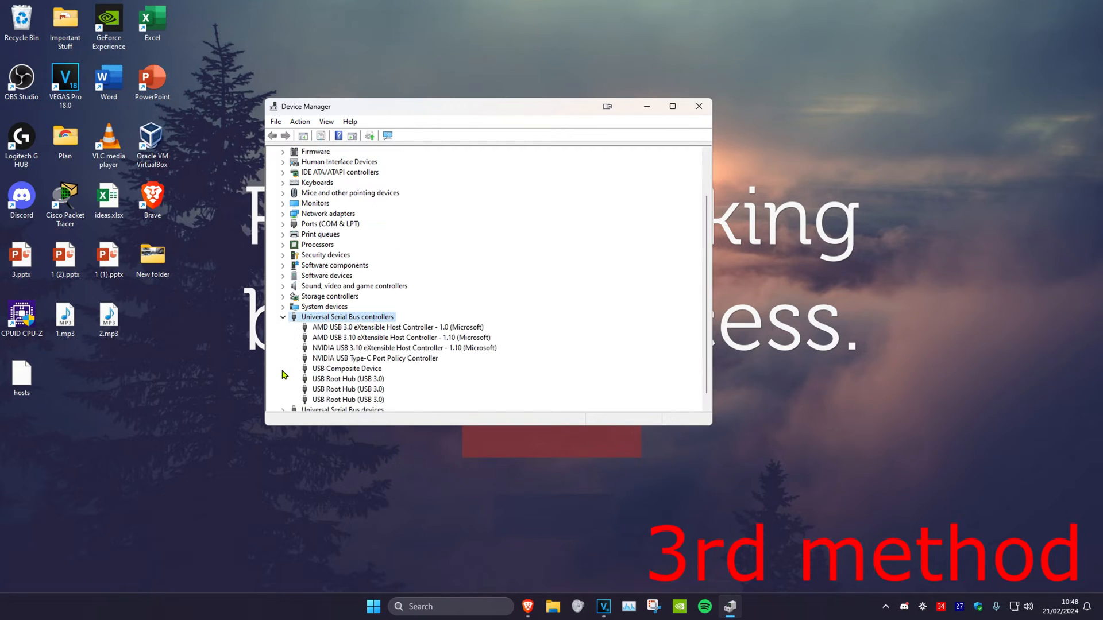
scroll("up", 3)
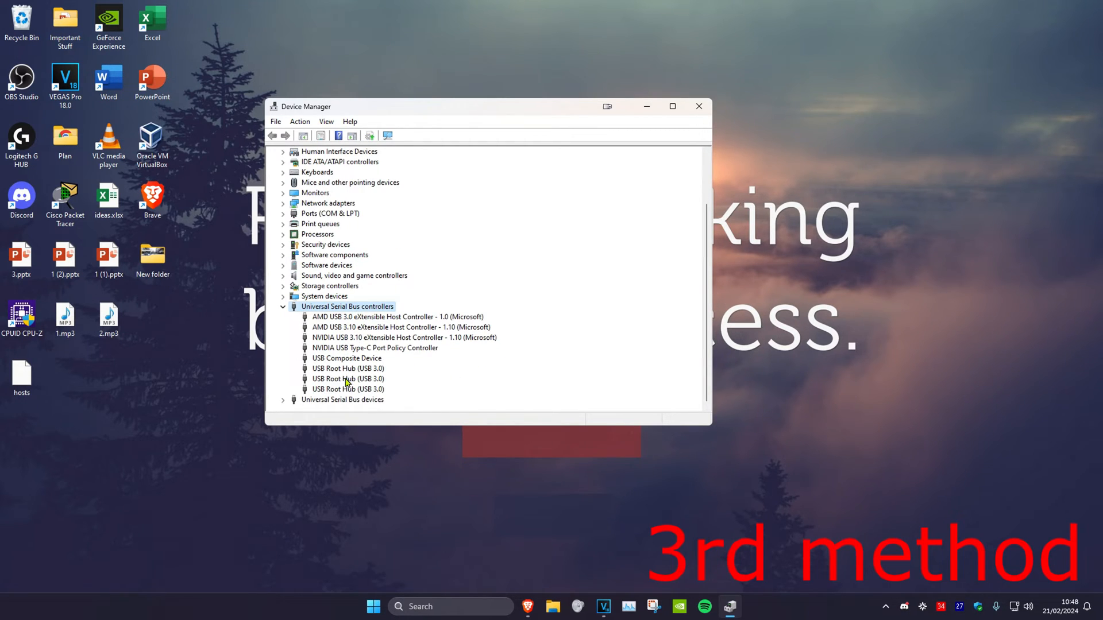
left_click(349, 367)
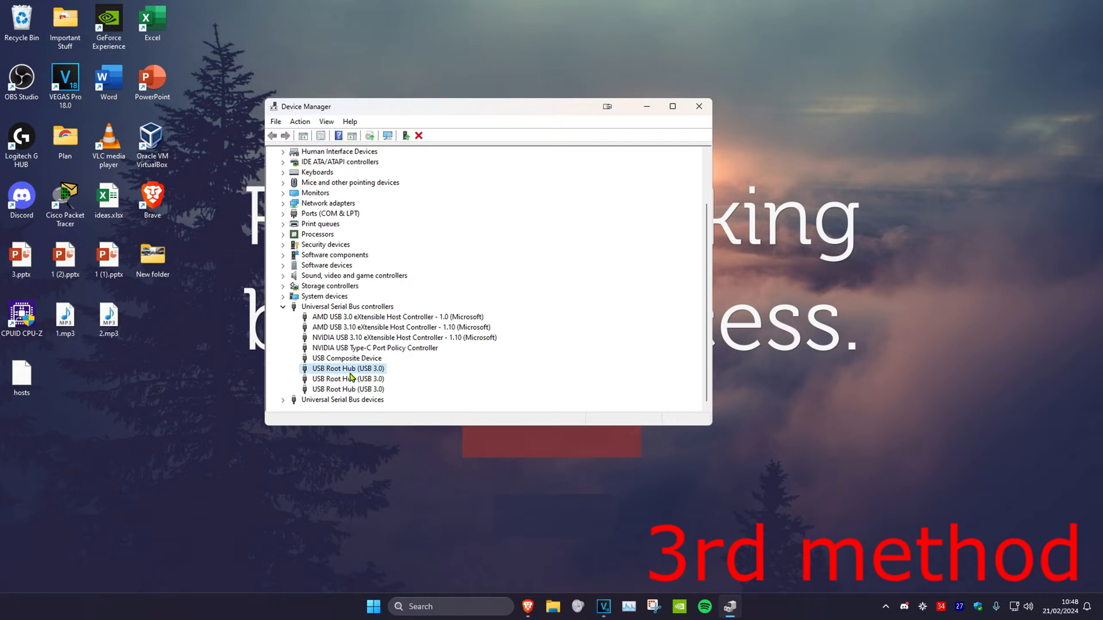
mouse_move(338, 372)
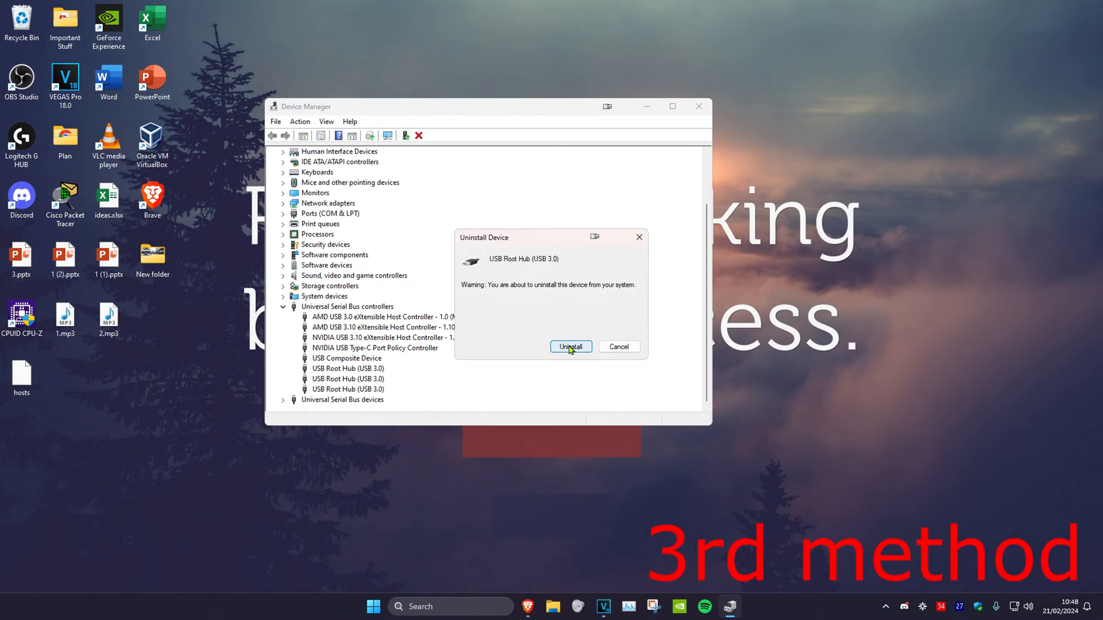
mouse_move(539, 345)
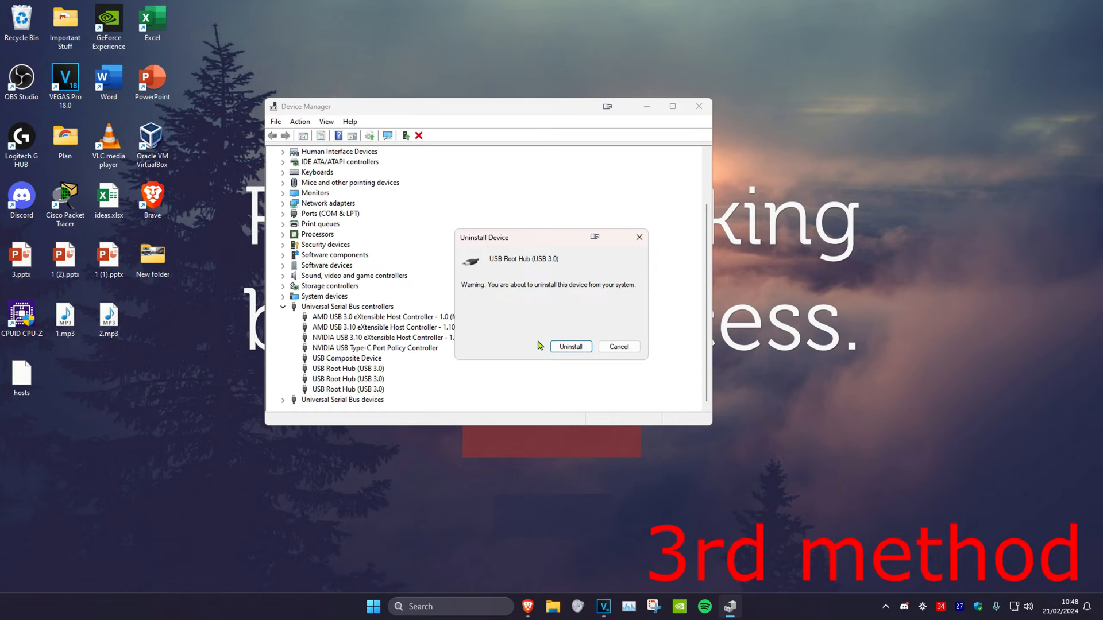
left_click(618, 346)
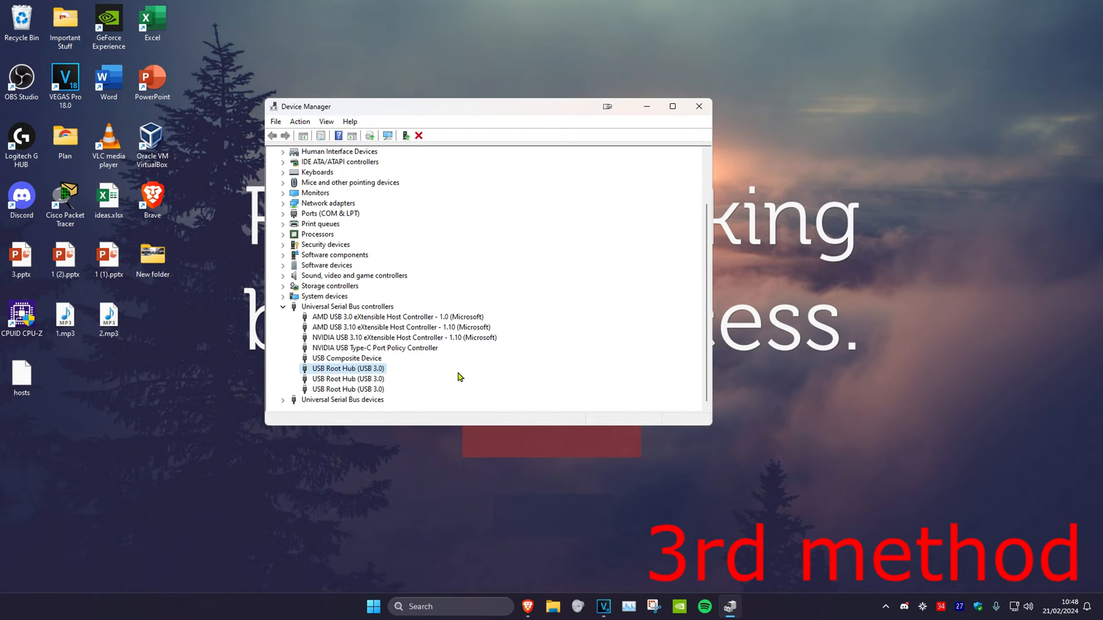
left_click(348, 389)
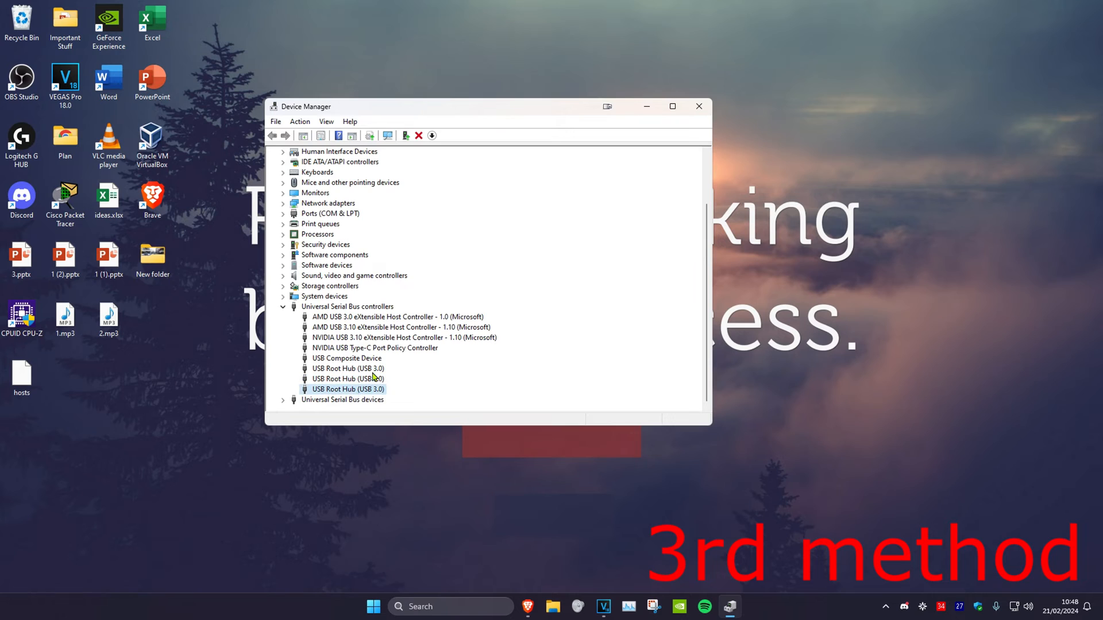
Run Scan for hardware changes from Device Manager's Action menu.
left_click(299, 121)
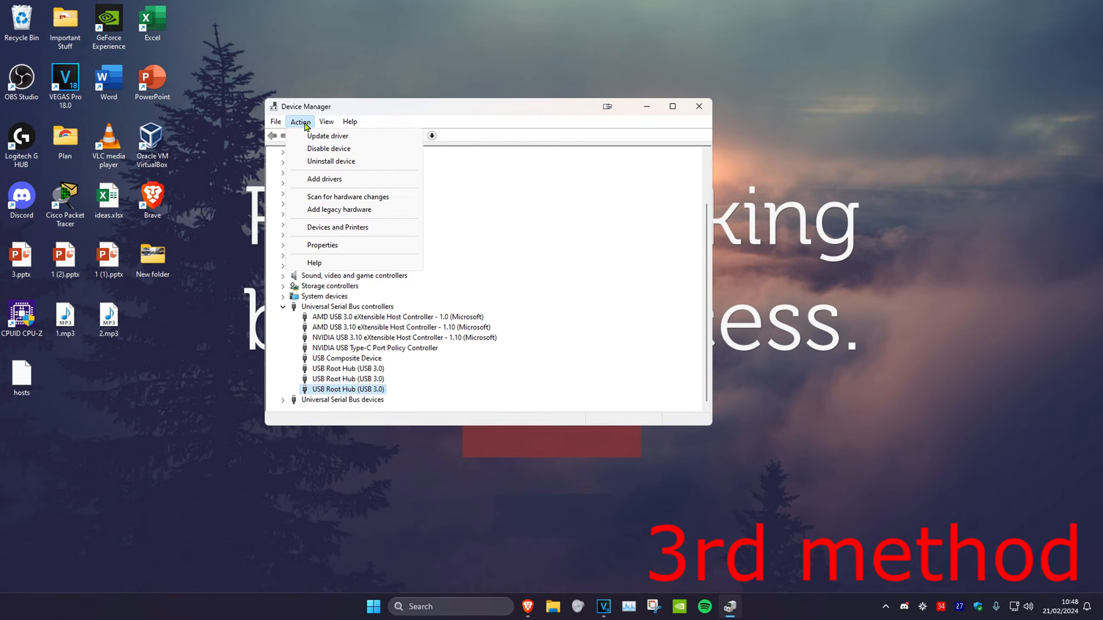
left_click(347, 197)
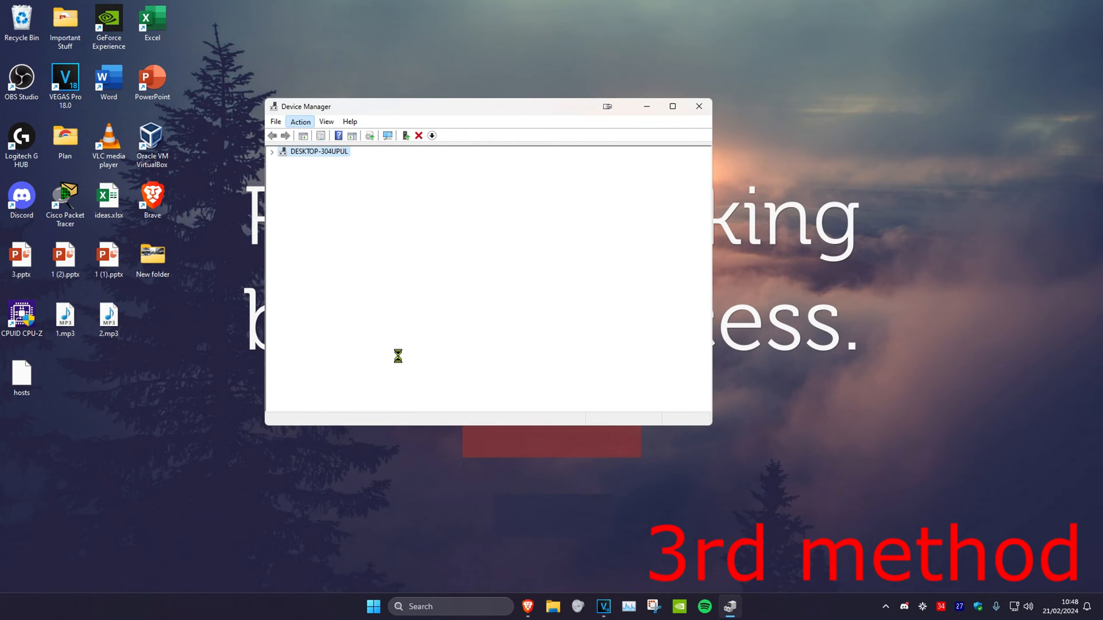